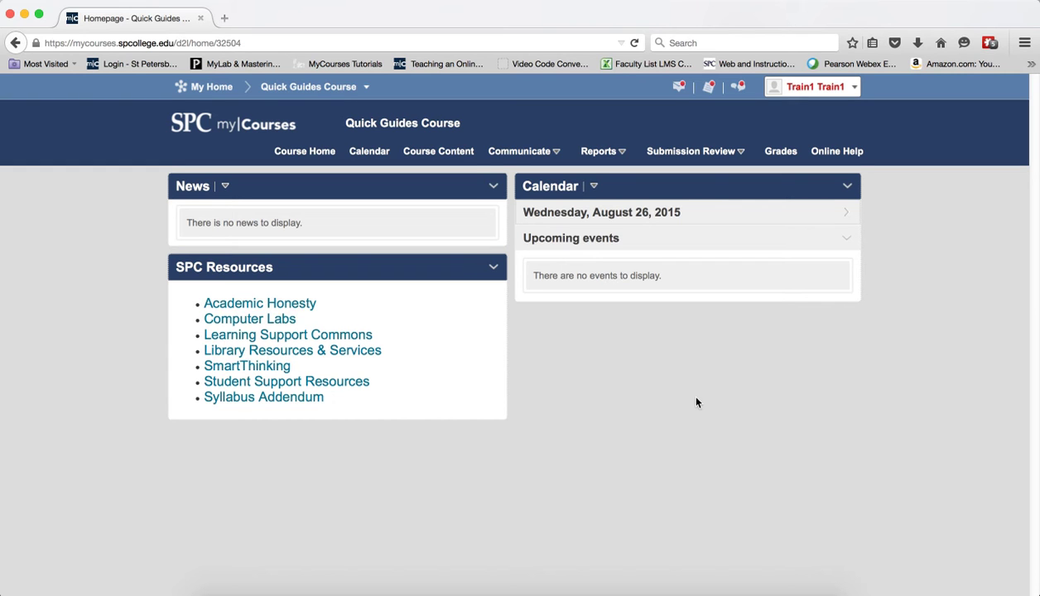
mouse_move(670, 150)
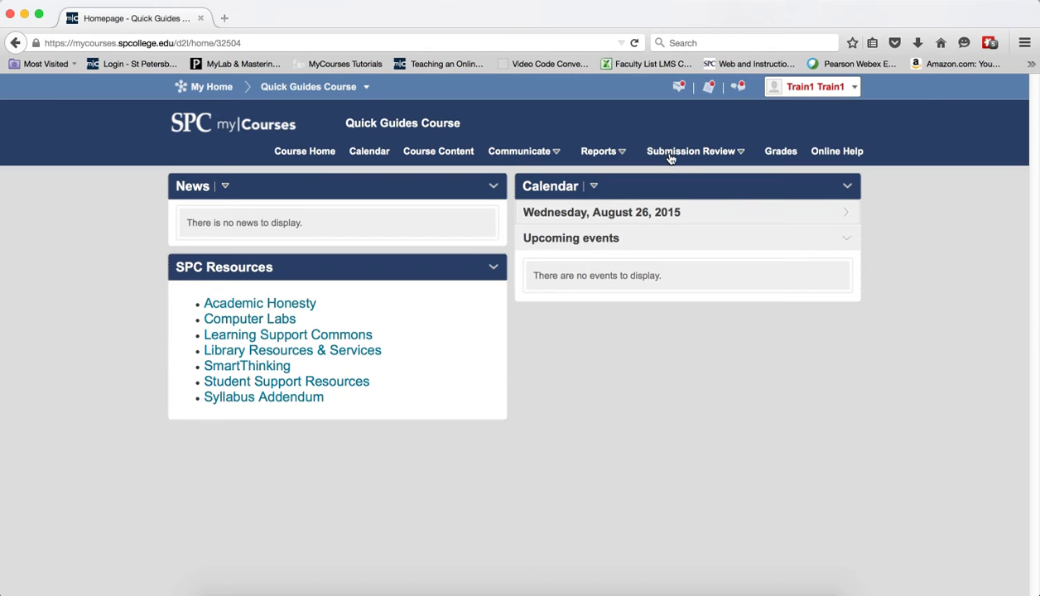
Go through the Submission Review menu to the Quick Guides Course Module 1 content.
left_click(696, 151)
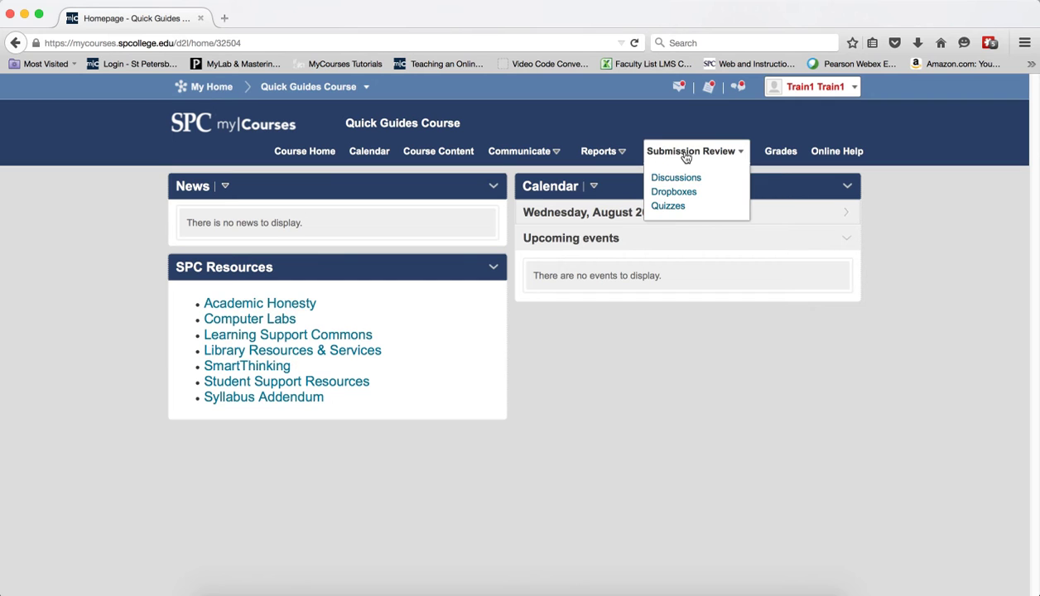
mouse_move(565, 141)
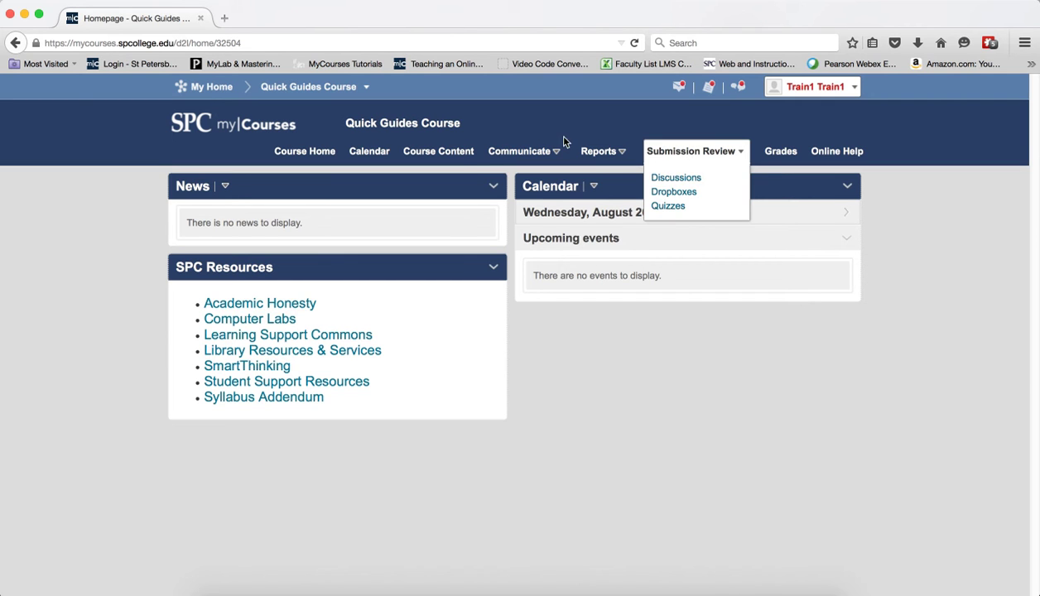
left_click(438, 150)
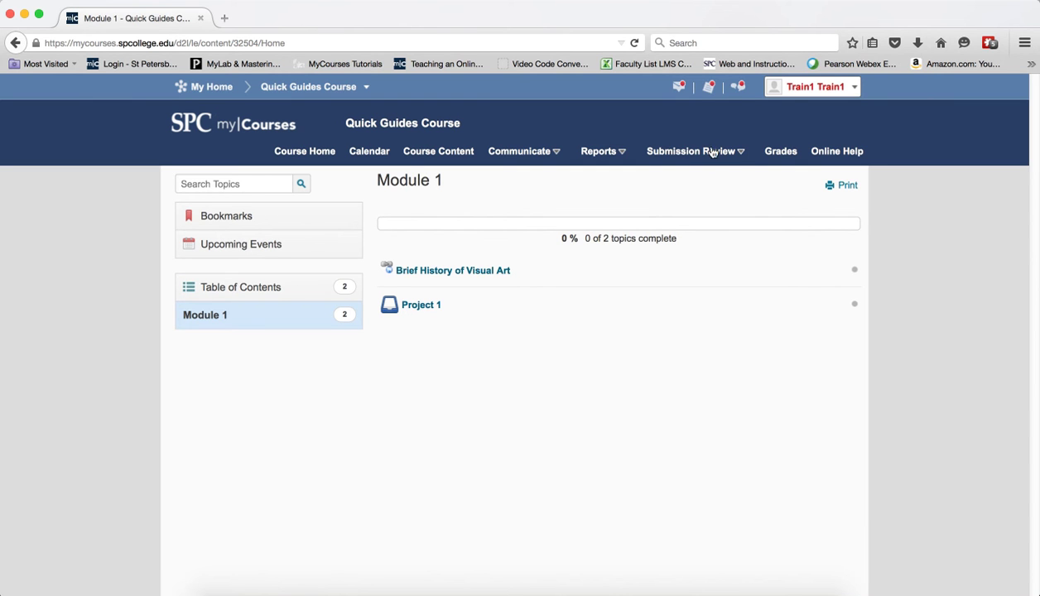
Open the Project 1 folder from the dropbox list and bring up Add a File.
left_click(674, 191)
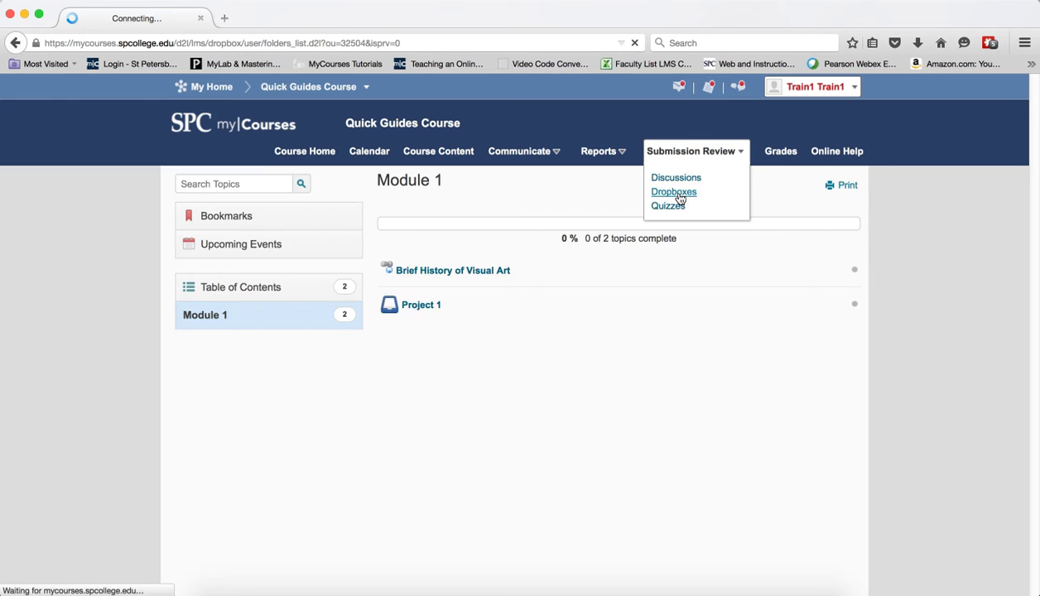
left_click(674, 191)
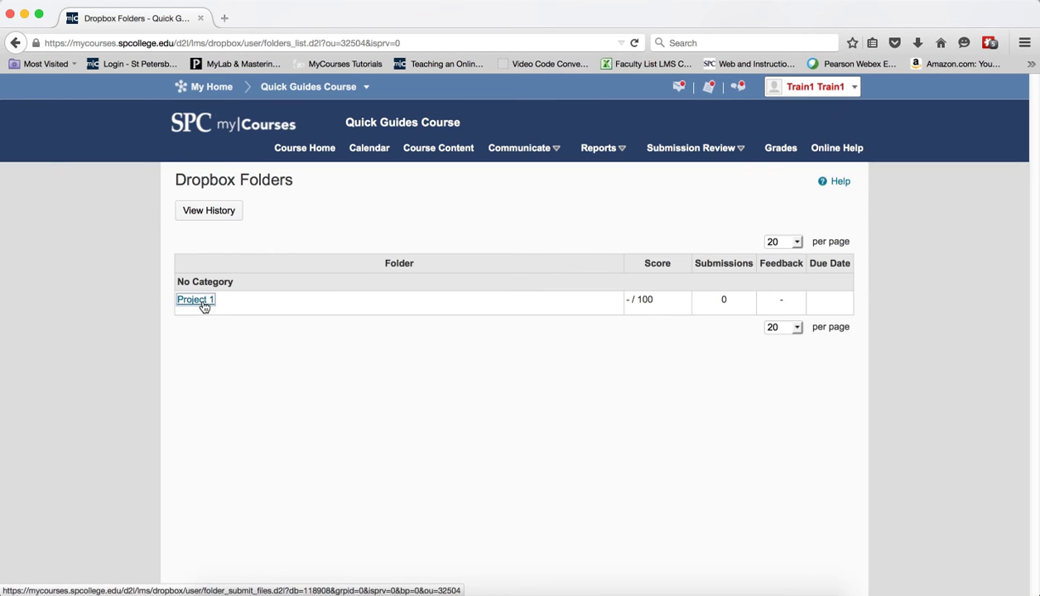
left_click(195, 299)
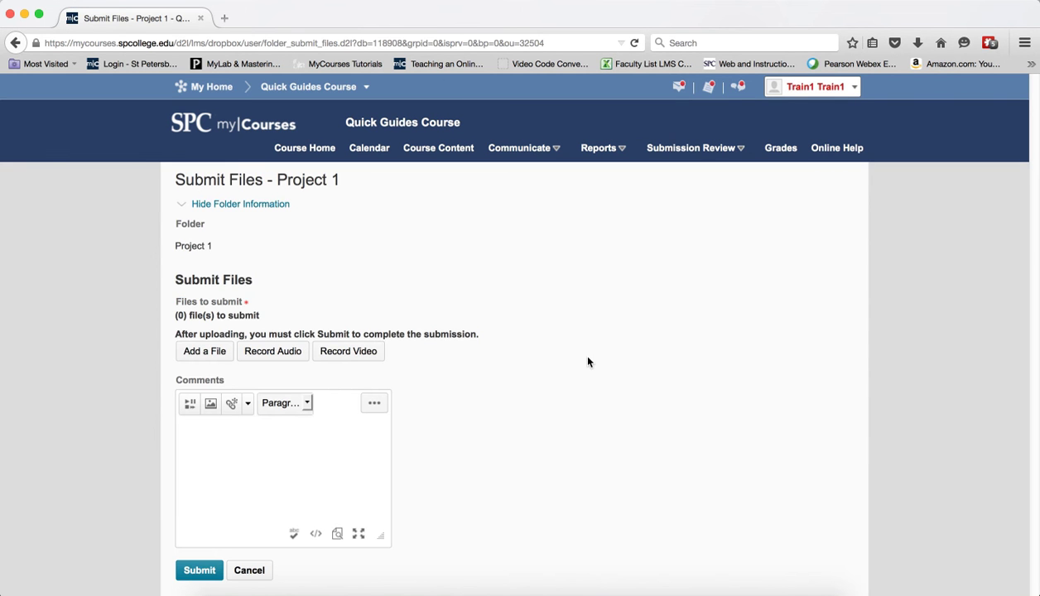
mouse_move(593, 366)
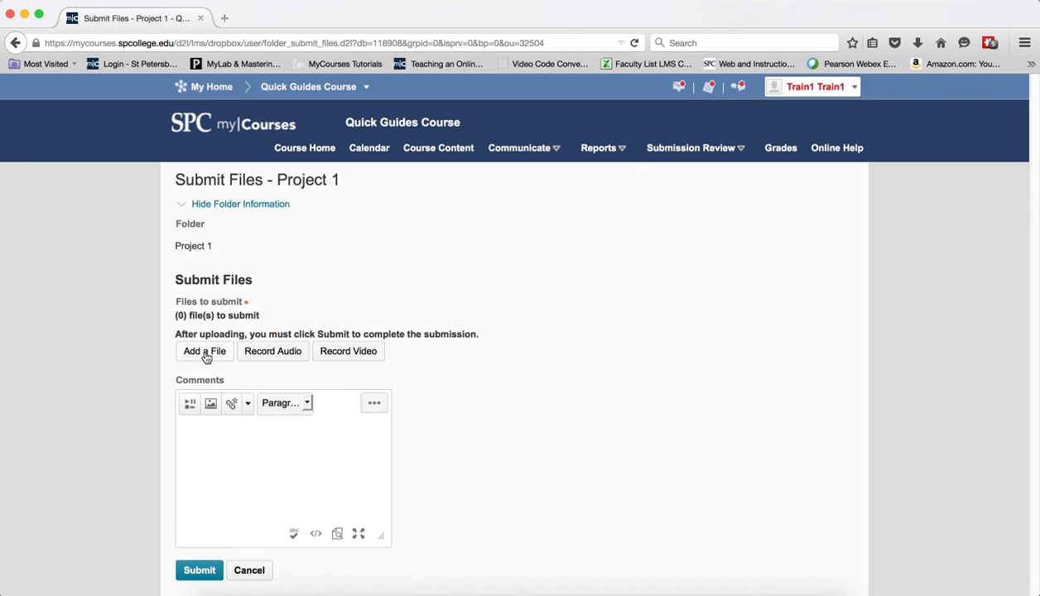
left_click(204, 351)
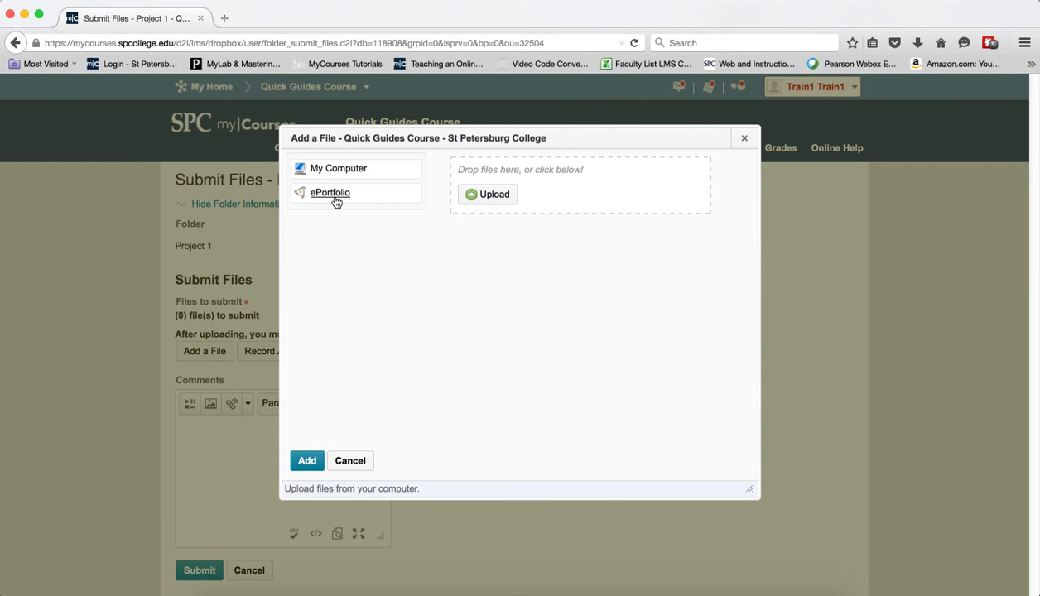
Choose the My Resume artifact from ePortfolio as the file to attach.
left_click(329, 192)
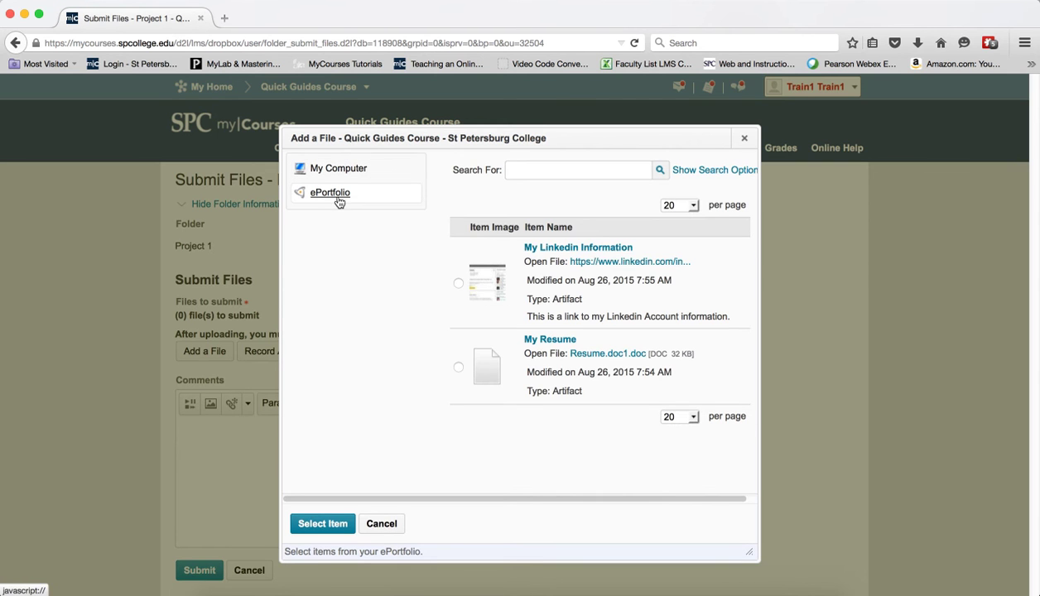
mouse_move(607, 291)
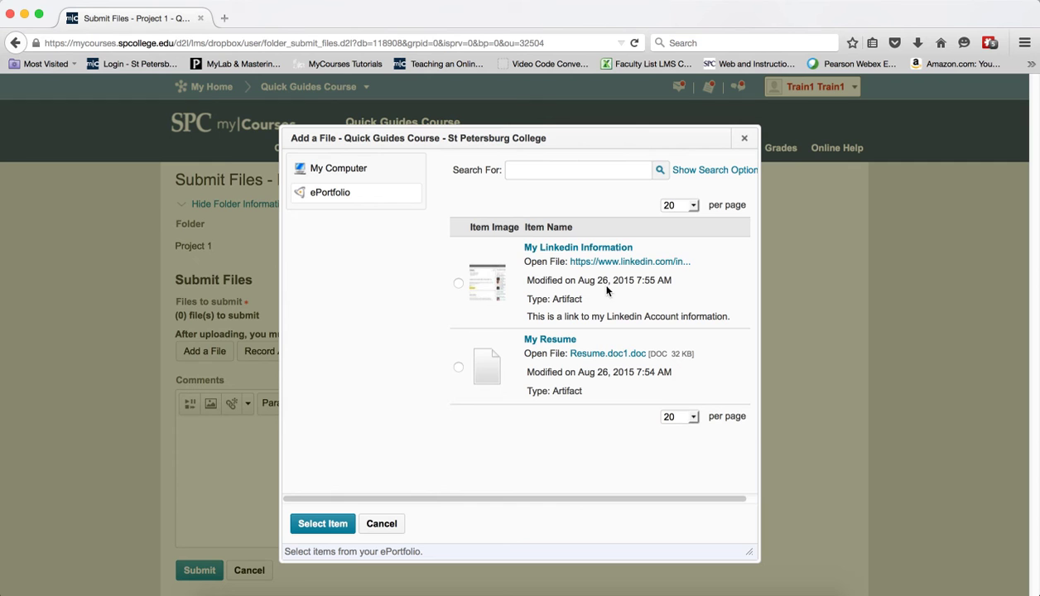
mouse_move(569, 184)
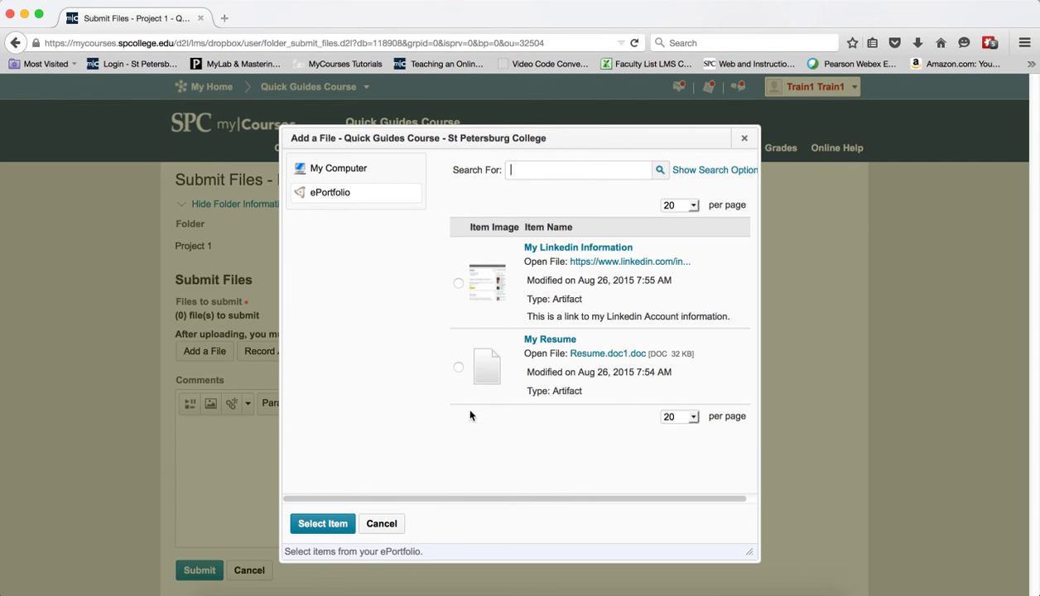
mouse_move(462, 375)
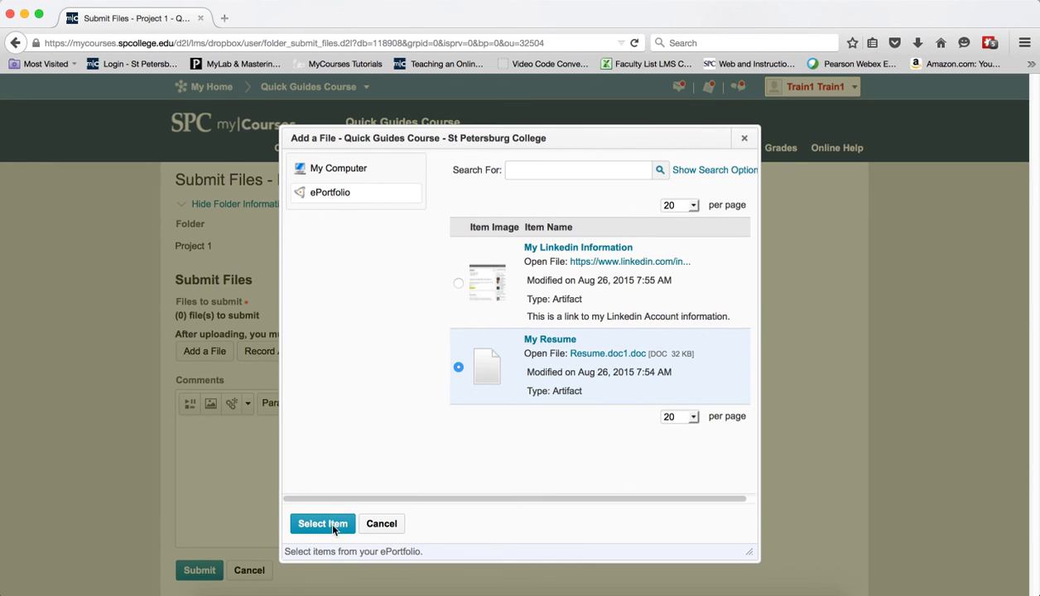
left_click(322, 523)
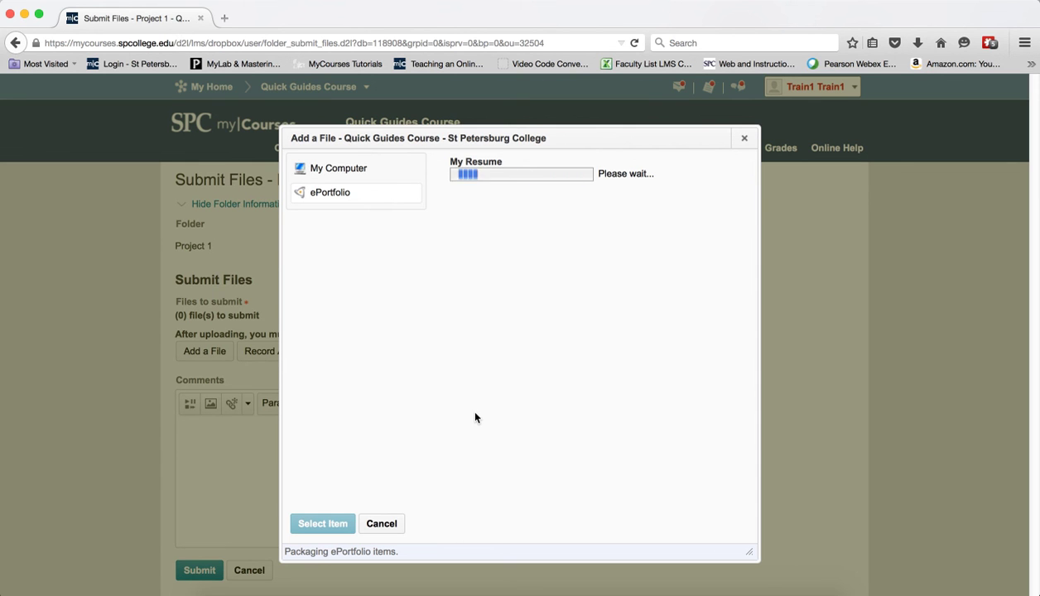
mouse_move(577, 224)
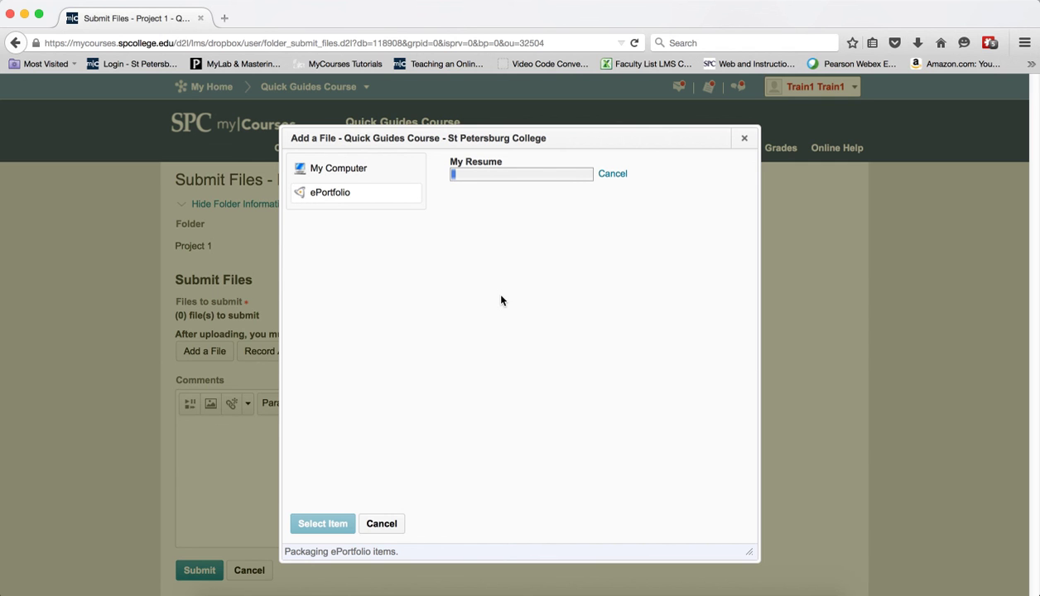
Add the packaged My Resume file and submit it to the Project 1 dropbox.
left_click(322, 523)
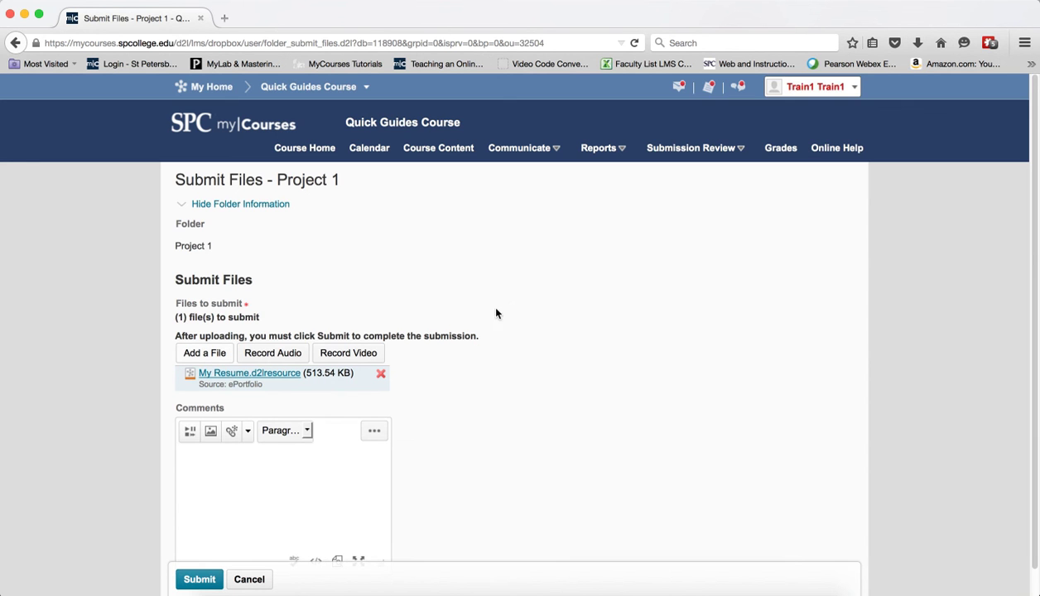
mouse_move(273, 389)
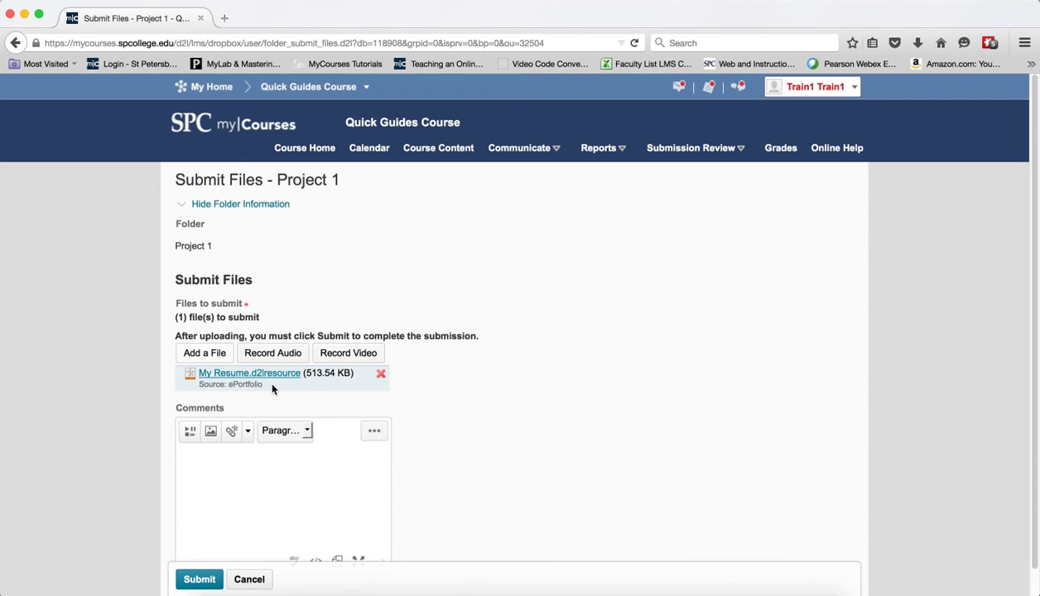
left_click(198, 579)
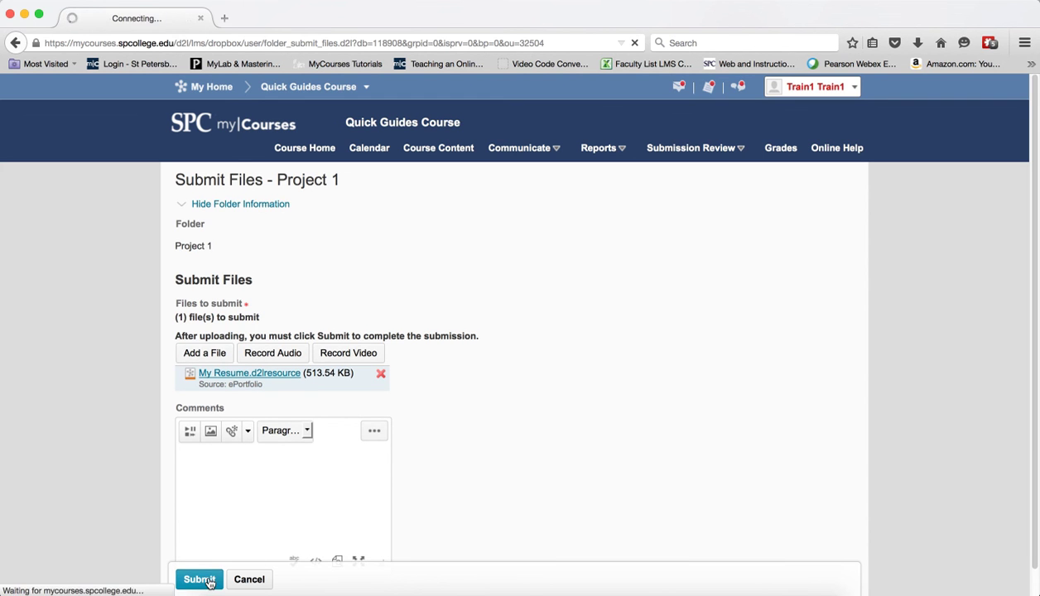
left_click(199, 579)
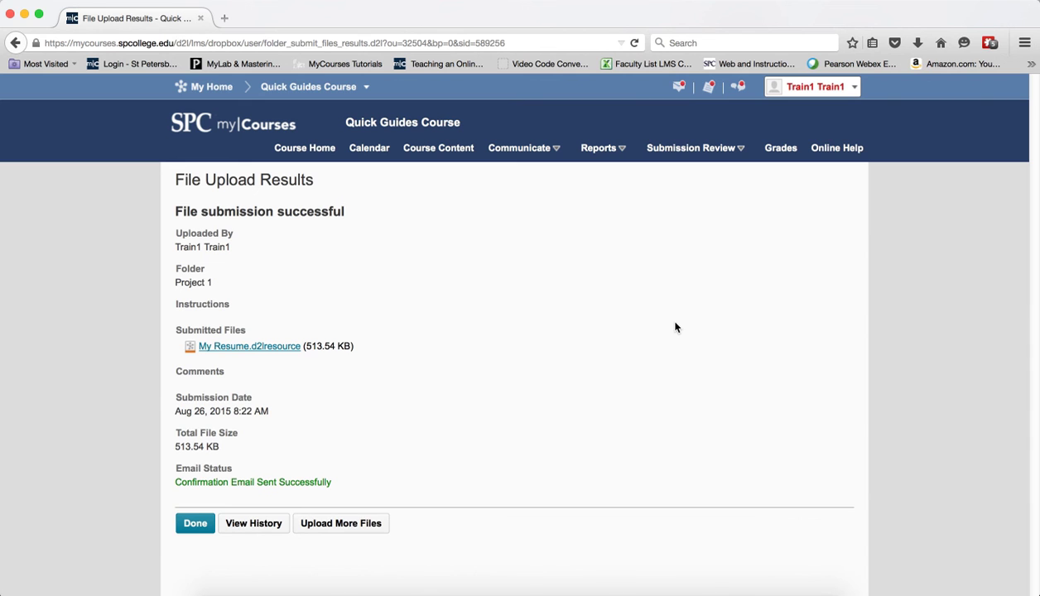